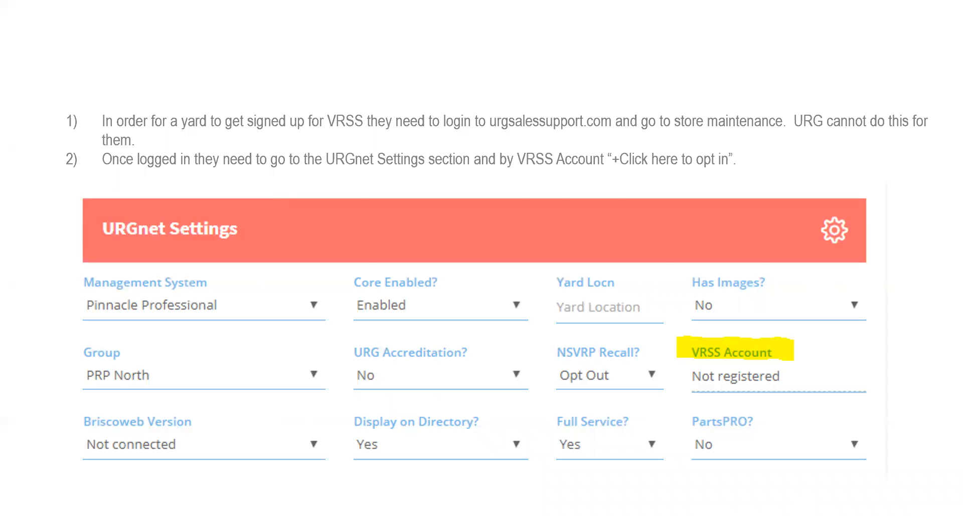
mouse_move(732, 292)
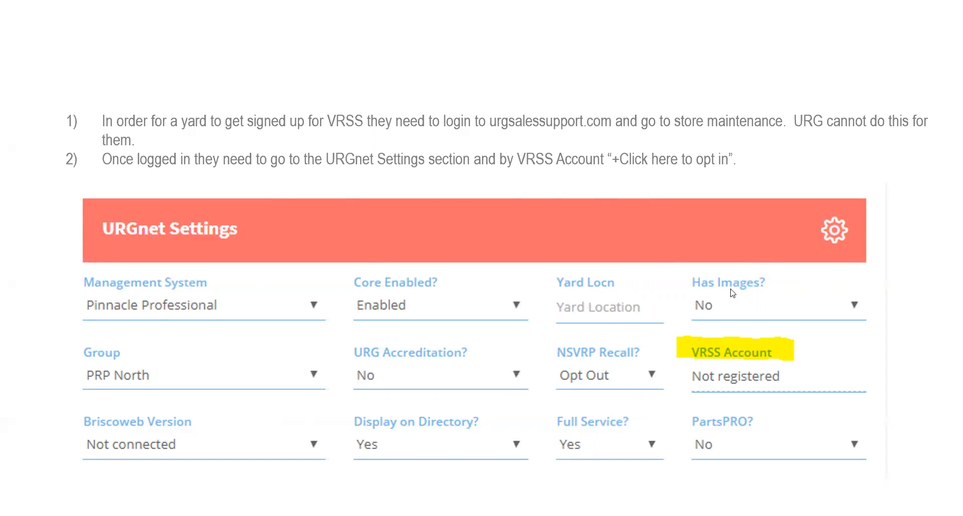
mouse_move(774, 370)
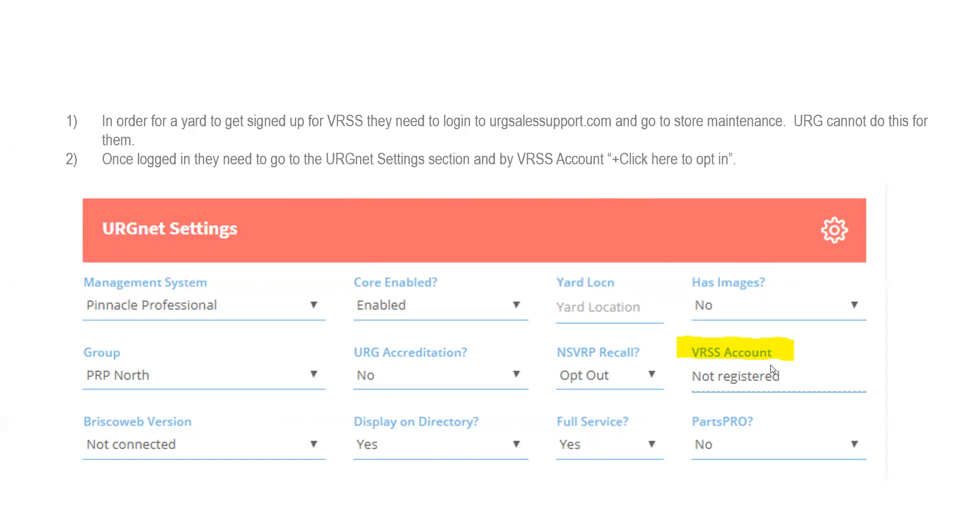
mouse_move(785, 374)
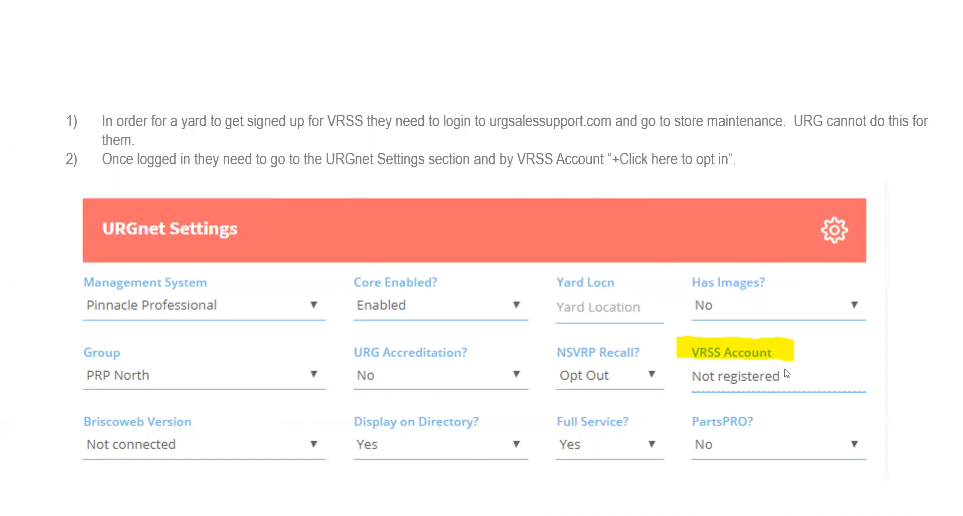
mouse_move(811, 267)
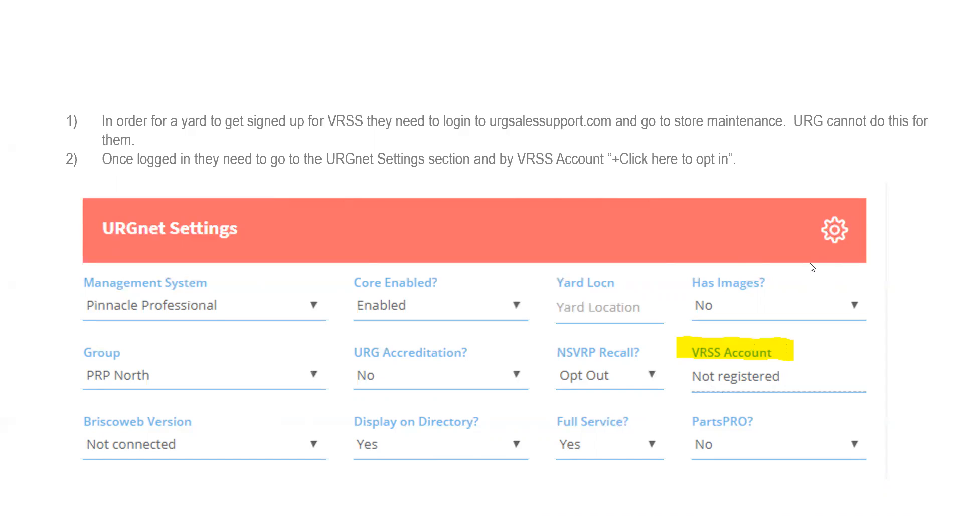
mouse_move(817, 313)
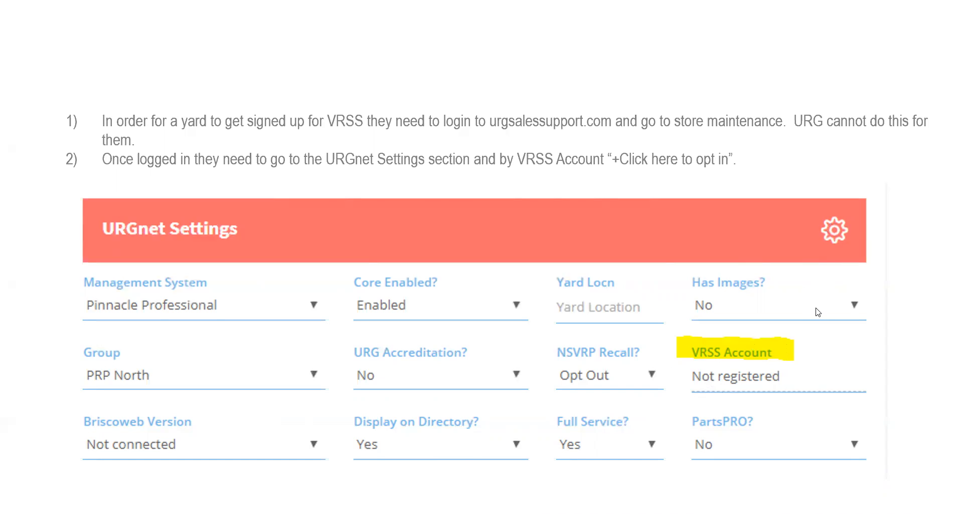
mouse_move(804, 355)
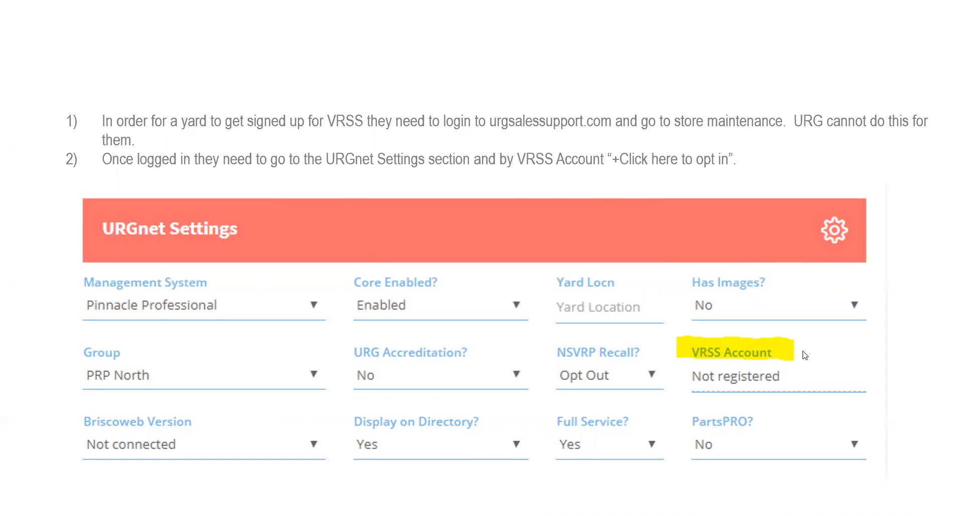
mouse_move(798, 342)
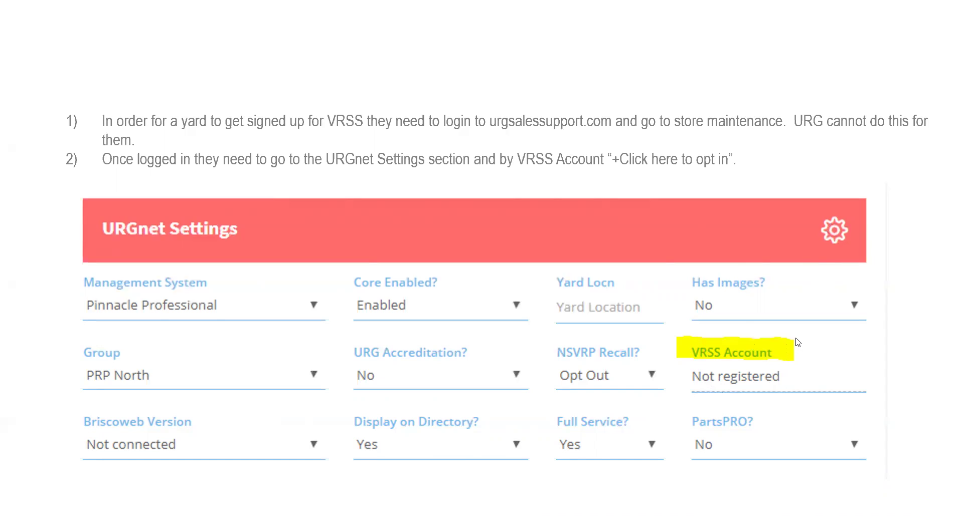
mouse_move(793, 339)
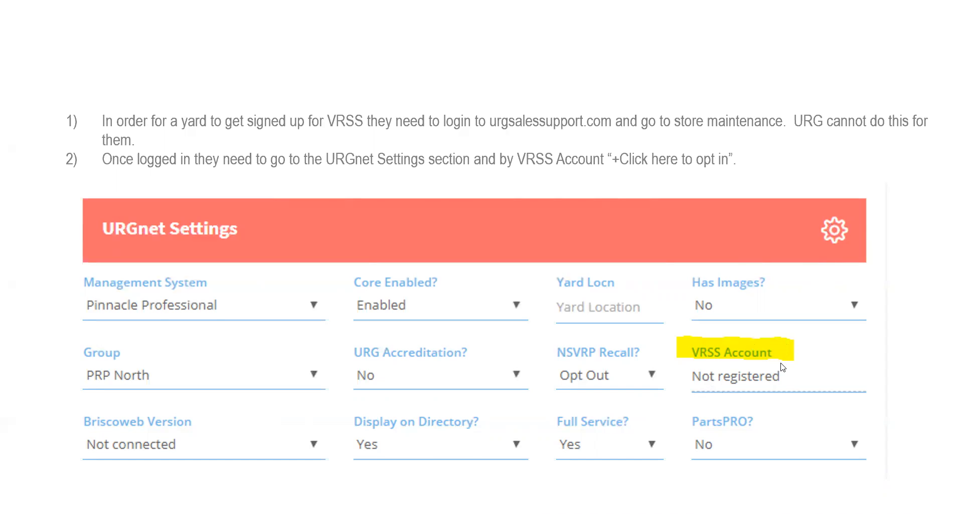
Step: Advance to step 3, the Carfax Recall Service 'Enter Your Details' sign-up form
left_click(736, 377)
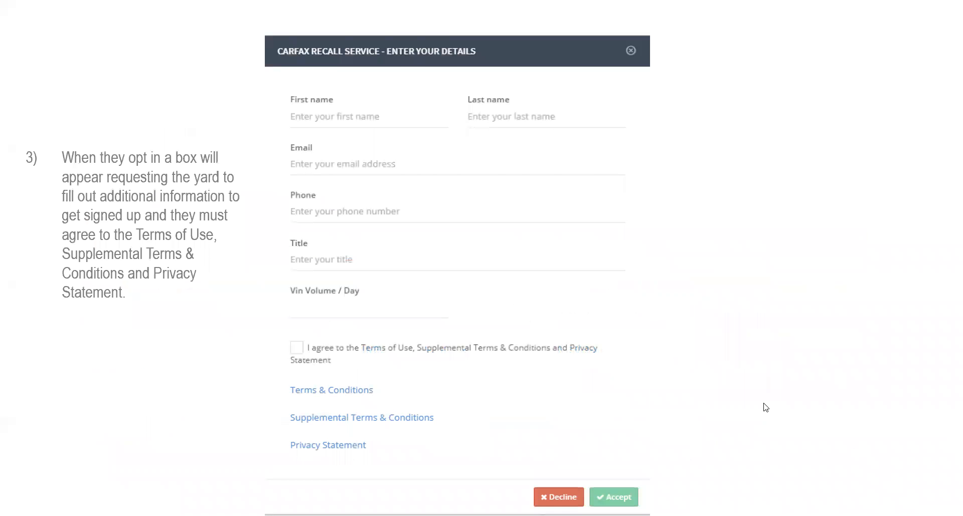
mouse_move(540, 273)
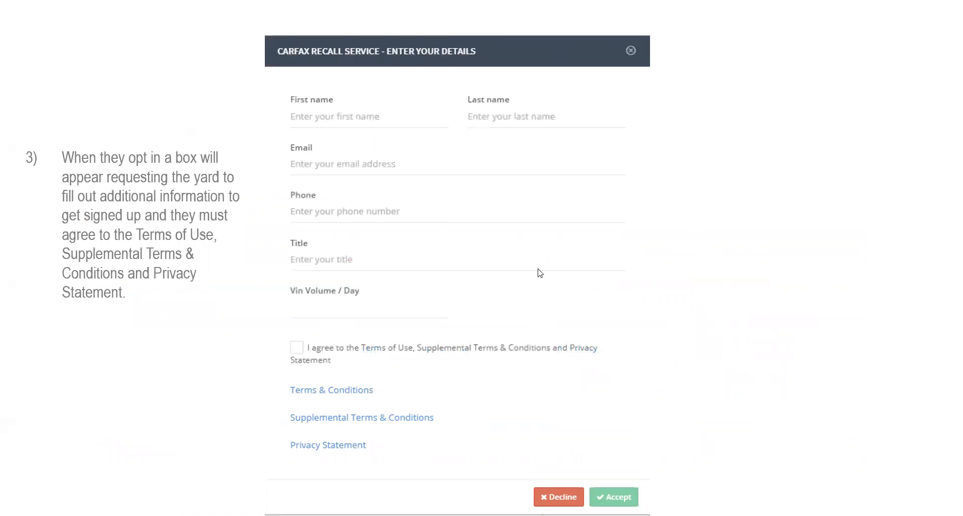
mouse_move(474, 261)
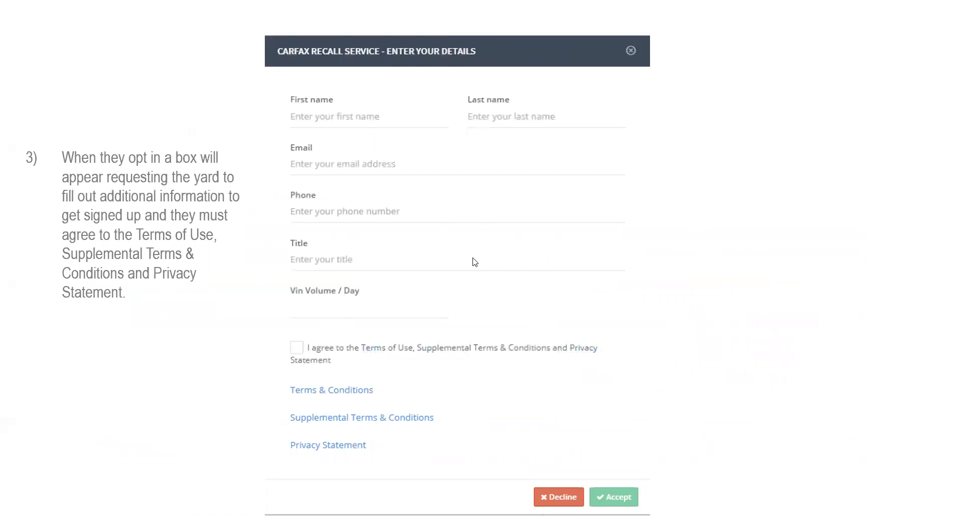
mouse_move(776, 275)
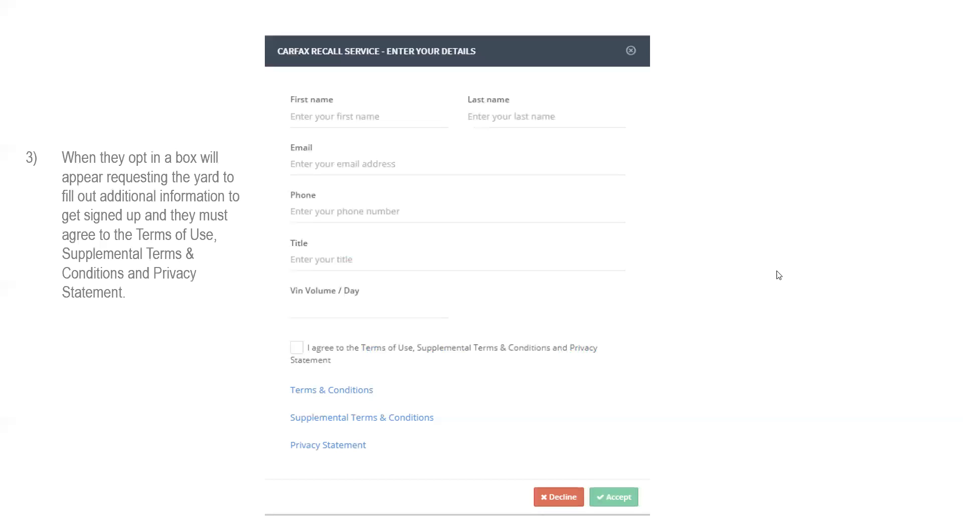
mouse_move(327, 186)
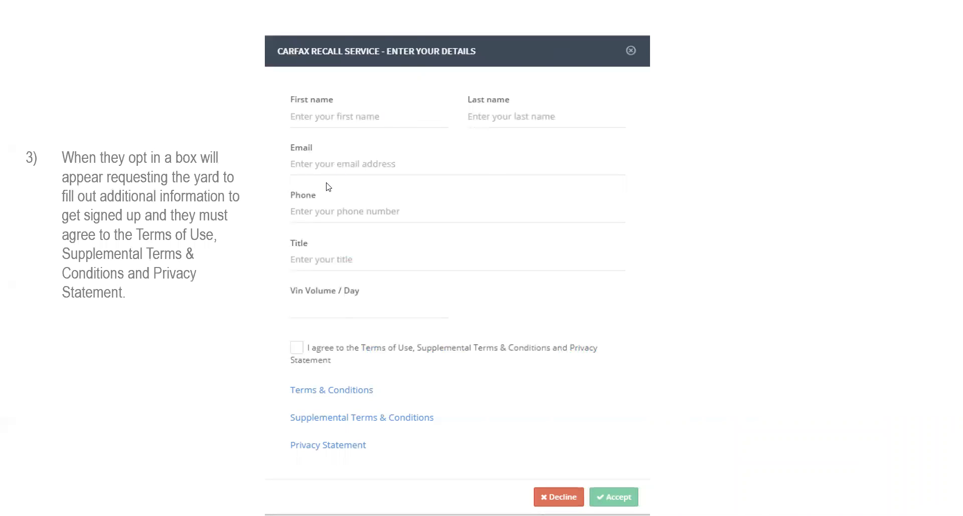
mouse_move(341, 134)
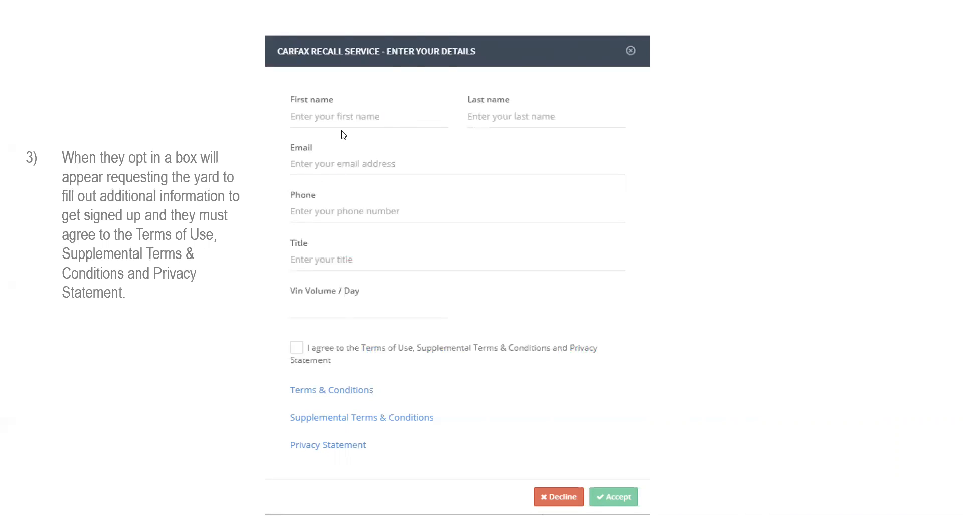
mouse_move(395, 176)
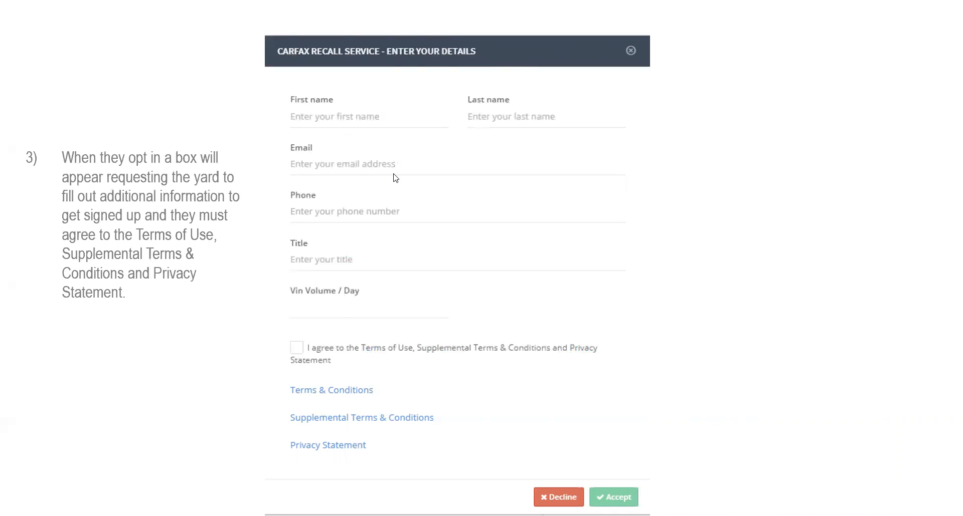
mouse_move(356, 271)
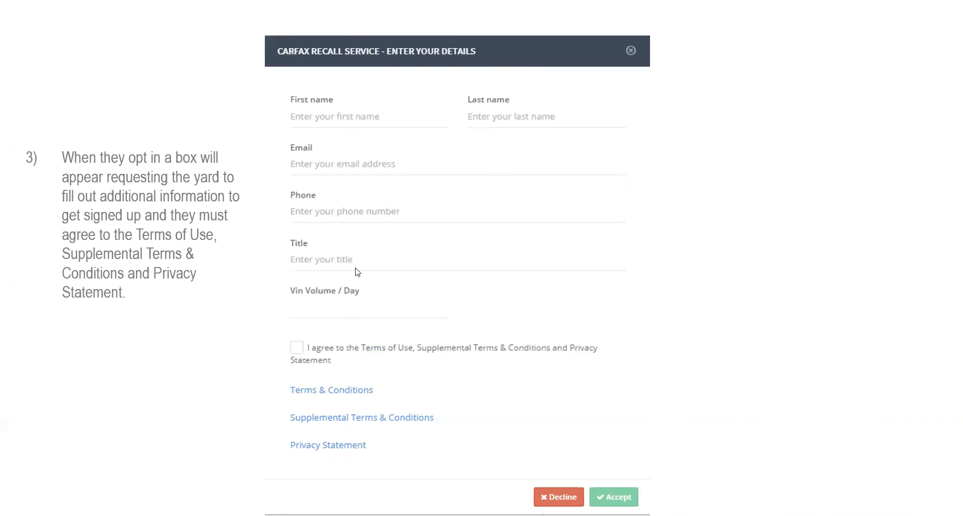
mouse_move(370, 289)
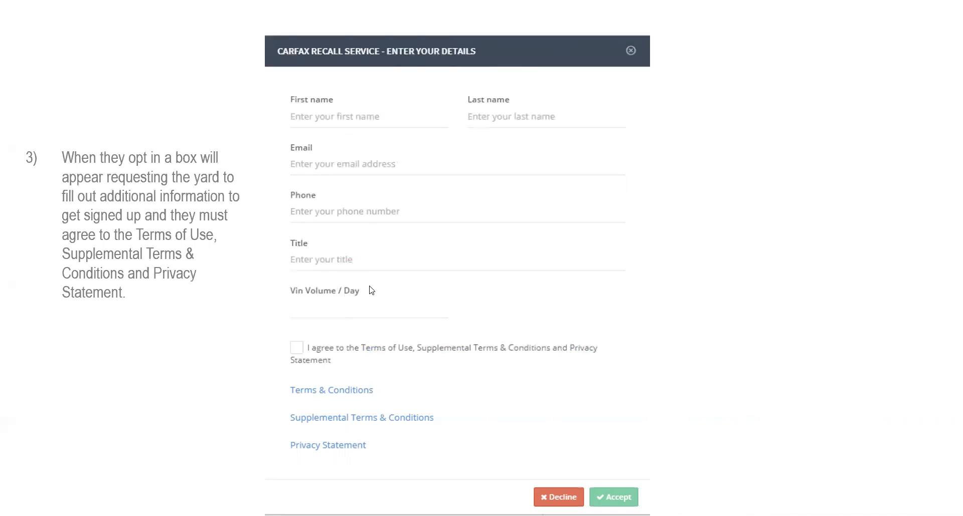
mouse_move(303, 348)
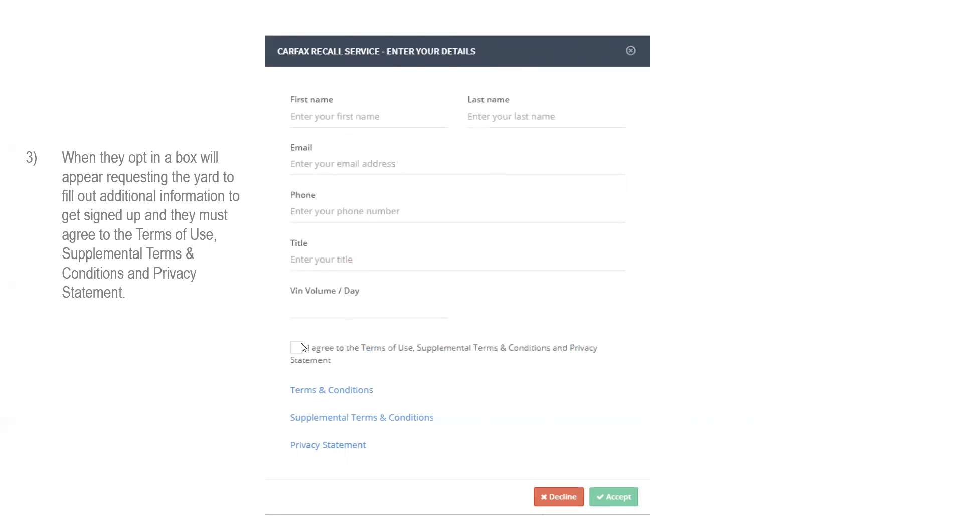
mouse_move(353, 332)
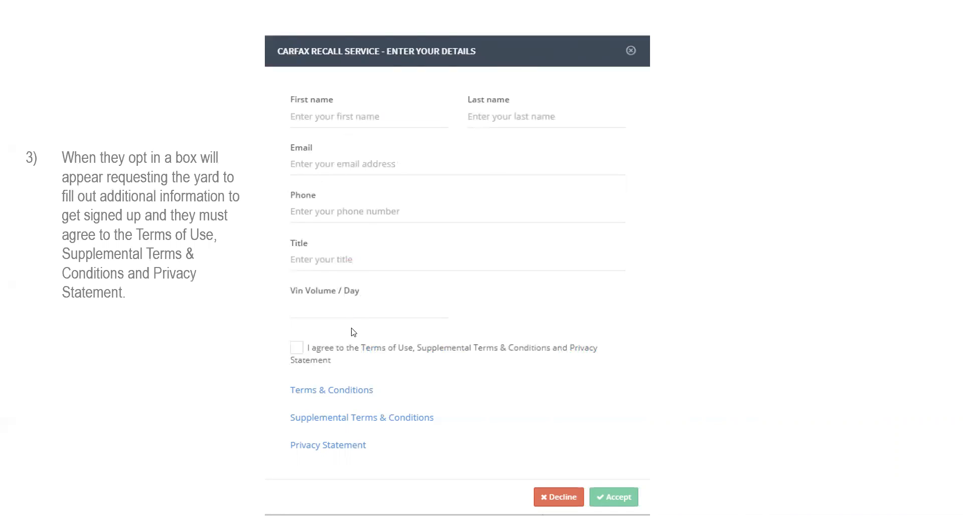
mouse_move(635, 510)
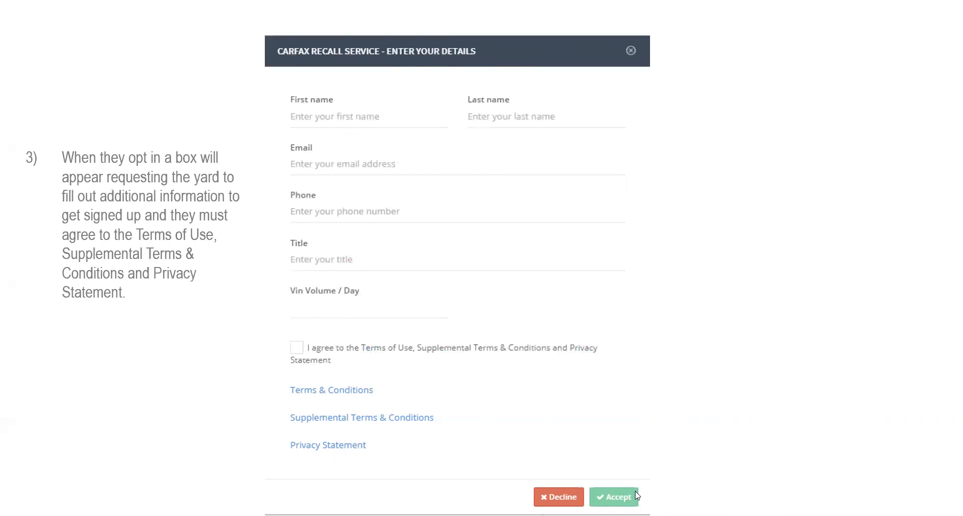
mouse_move(460, 253)
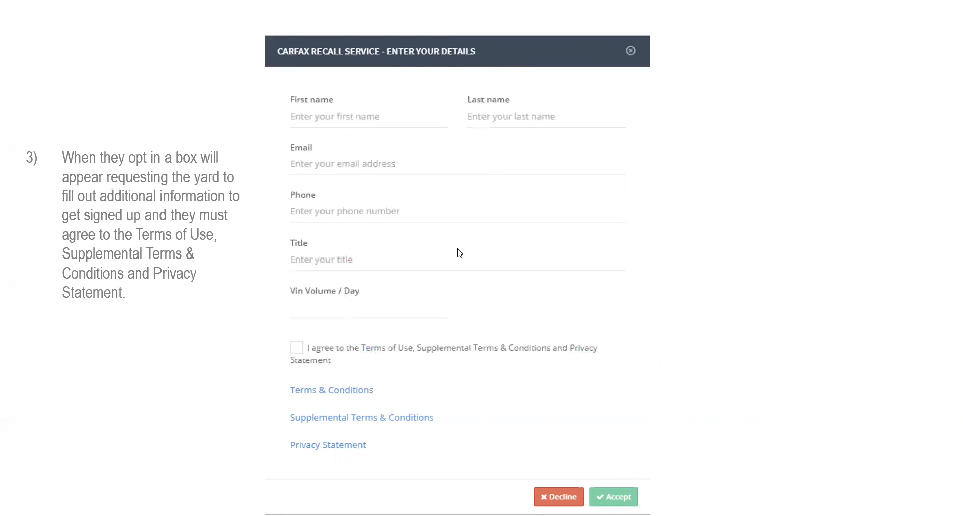
mouse_move(616, 261)
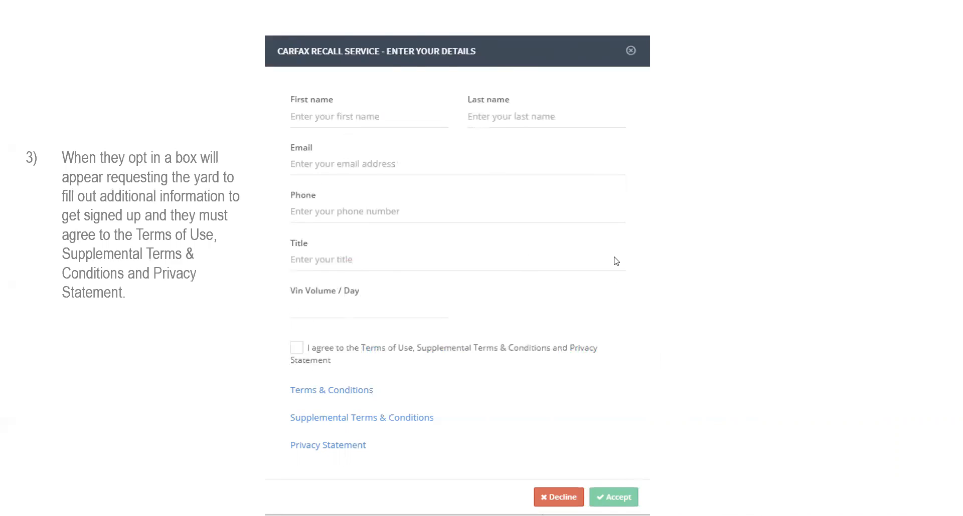
Step: Advance to step 4, the URG Sales Support Carfax Request details table
scroll("down", 3)
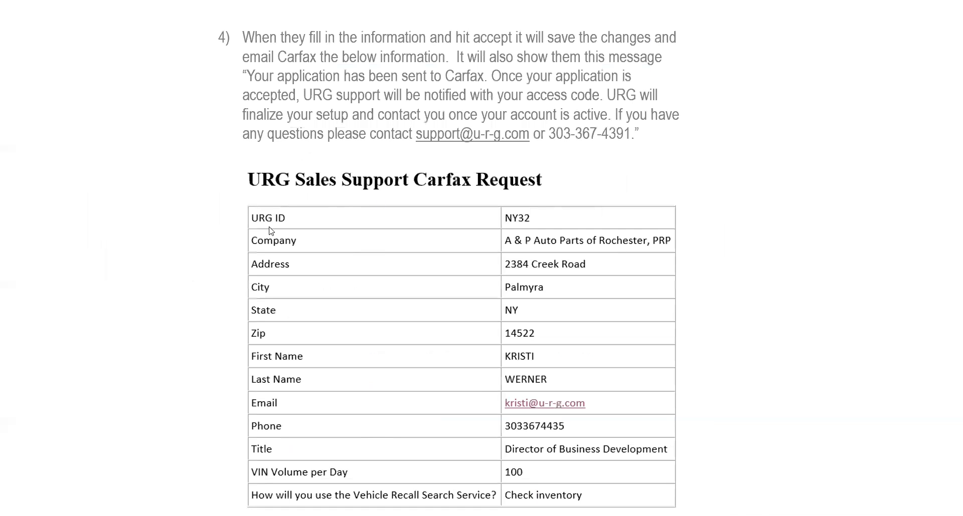
mouse_move(260, 200)
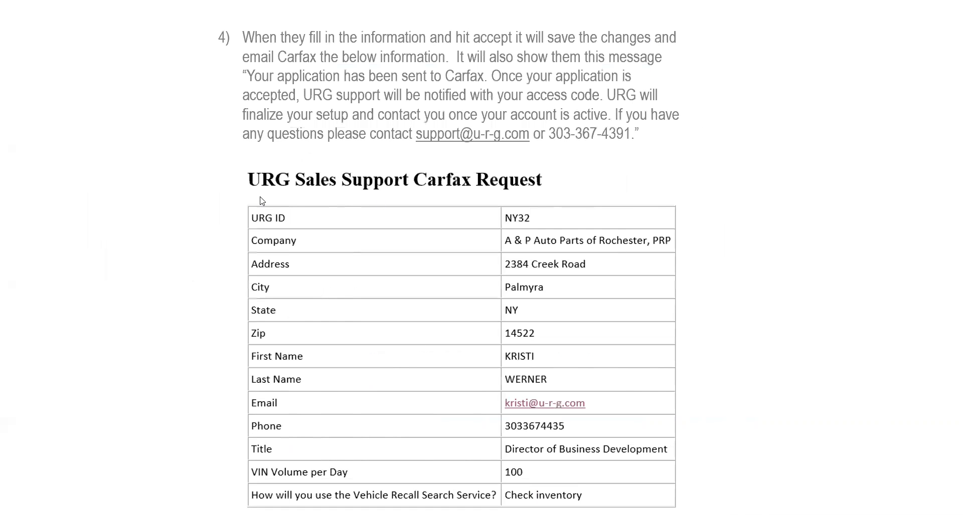
mouse_move(717, 326)
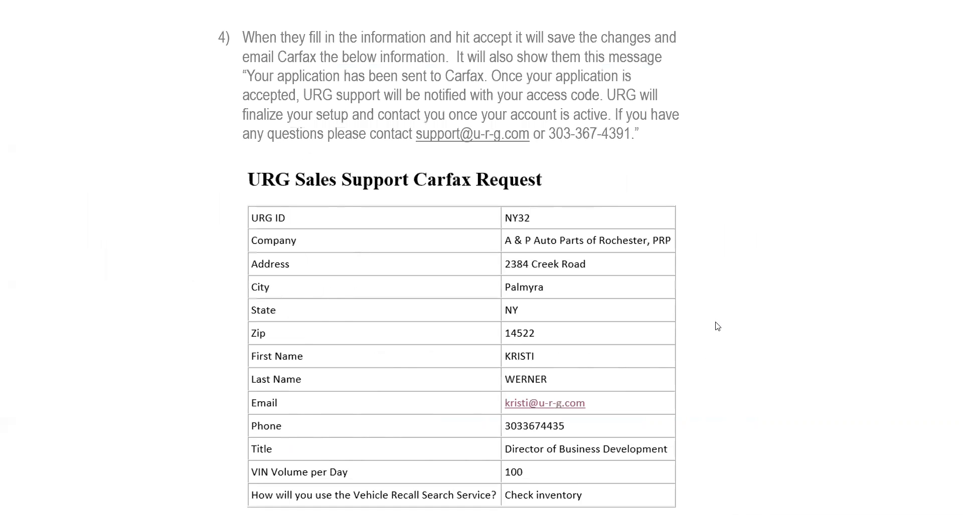
mouse_move(710, 275)
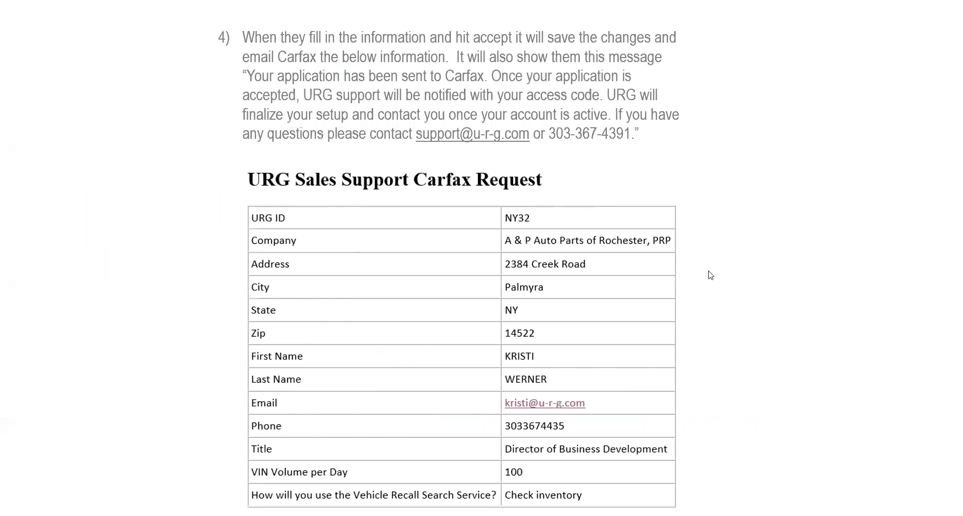
mouse_move(711, 307)
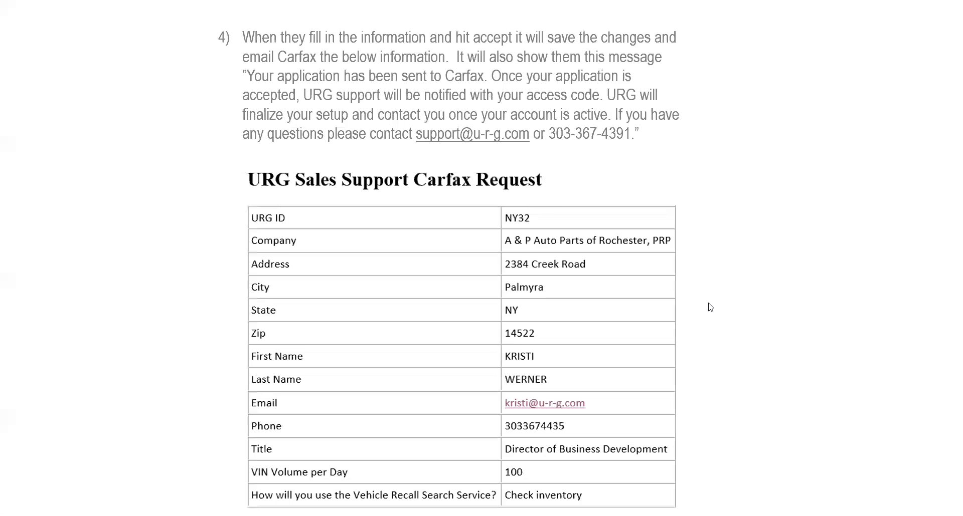
mouse_move(715, 318)
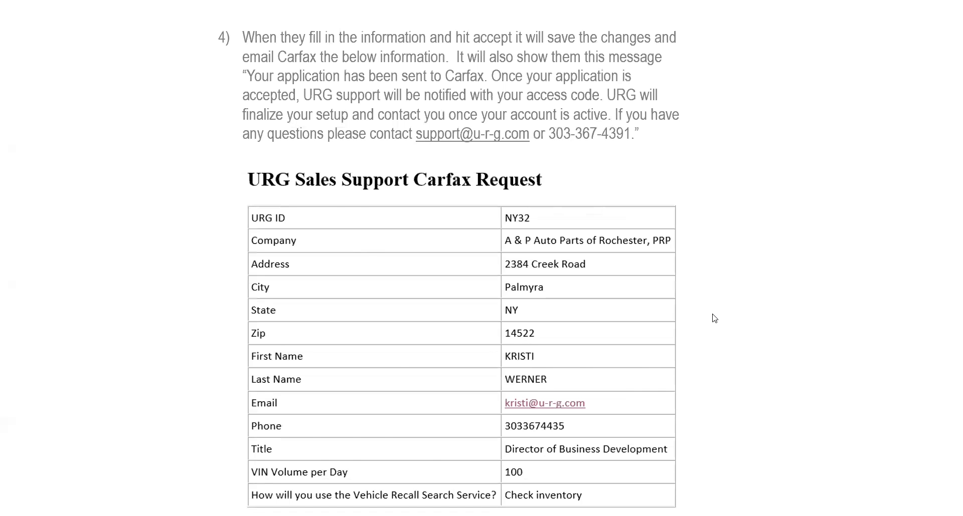
mouse_move(710, 317)
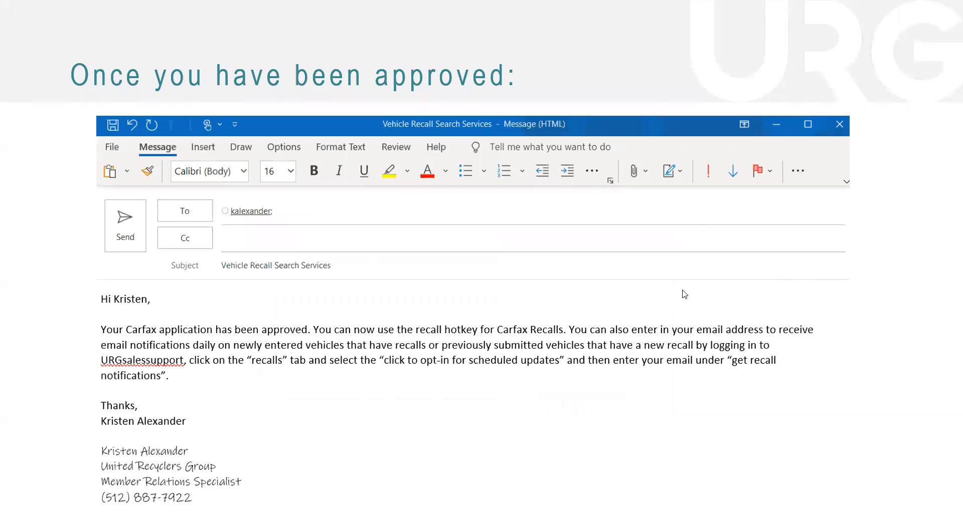
mouse_move(688, 339)
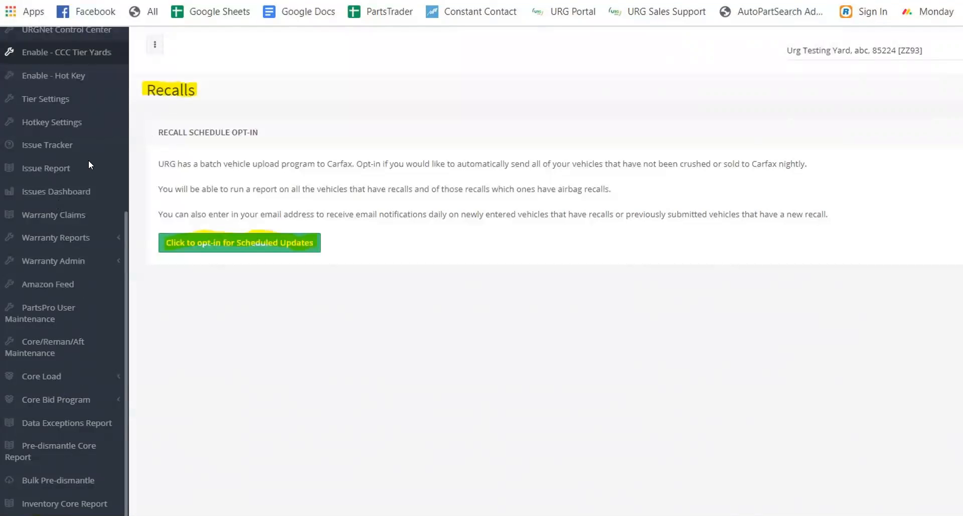
mouse_move(185, 96)
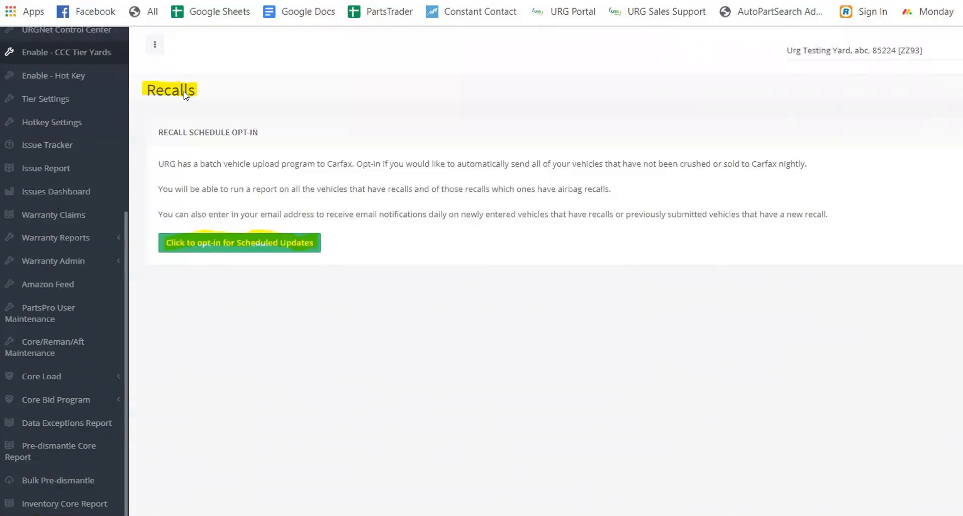
mouse_move(405, 272)
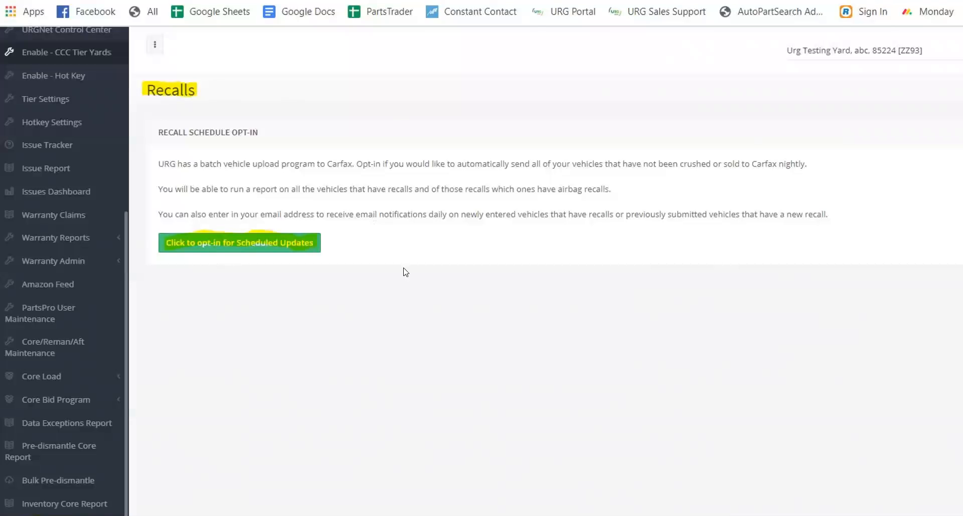
mouse_move(259, 268)
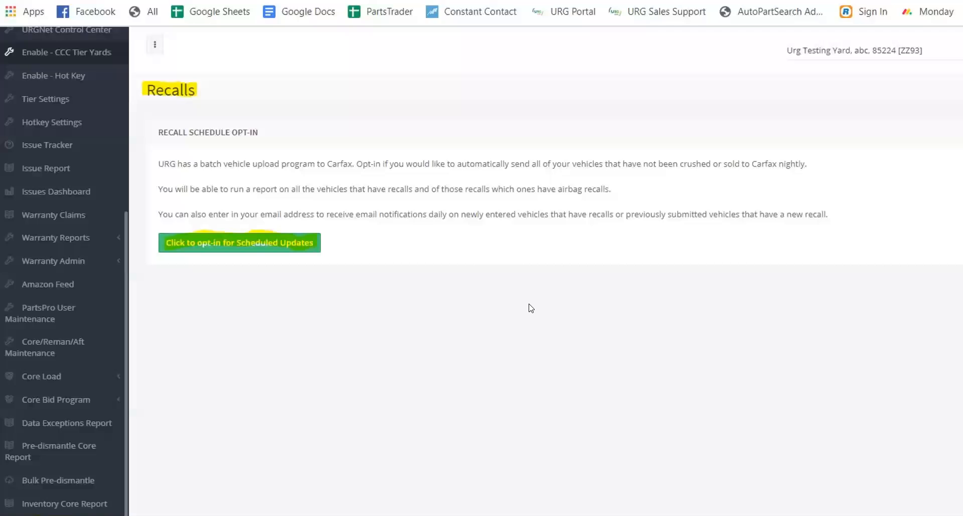
Step: Advance to the Recalls search and Get Recall Notifications email setup slide
left_click(240, 242)
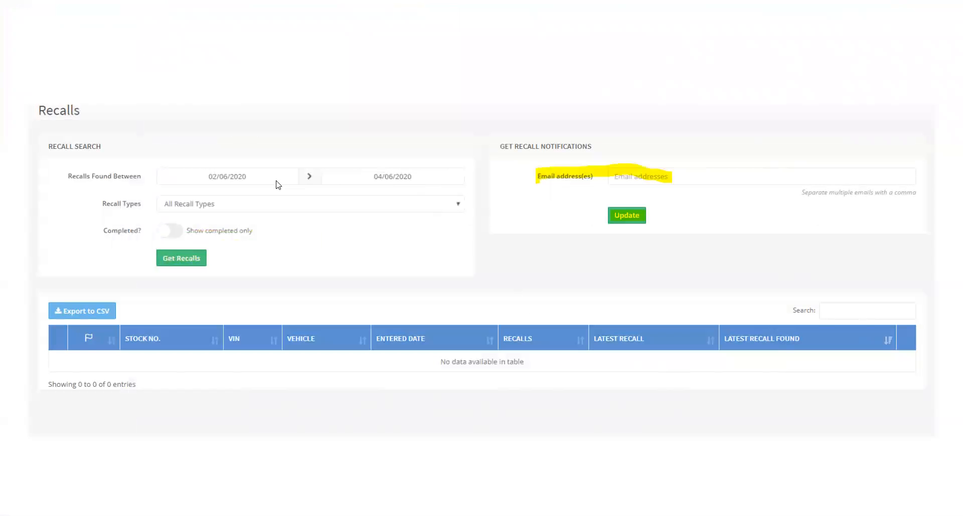
mouse_move(767, 246)
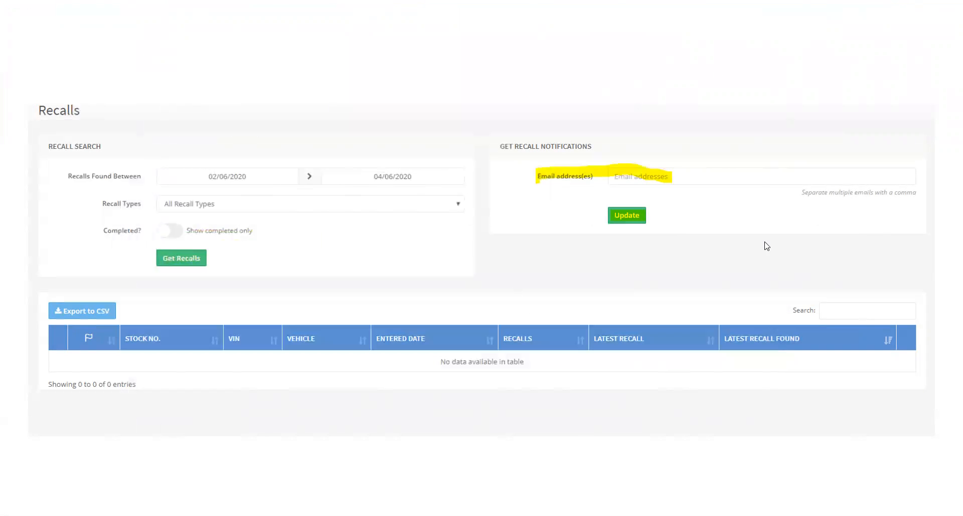
mouse_move(646, 177)
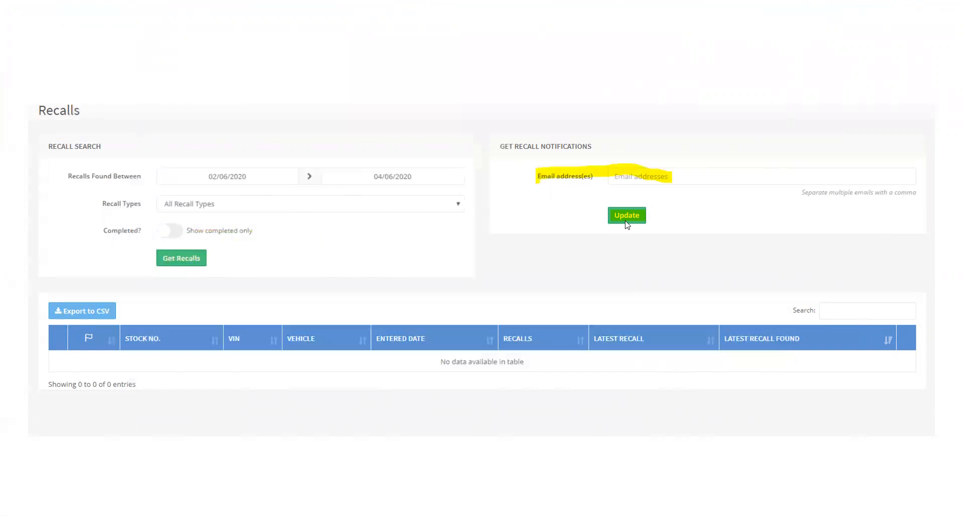
mouse_move(774, 294)
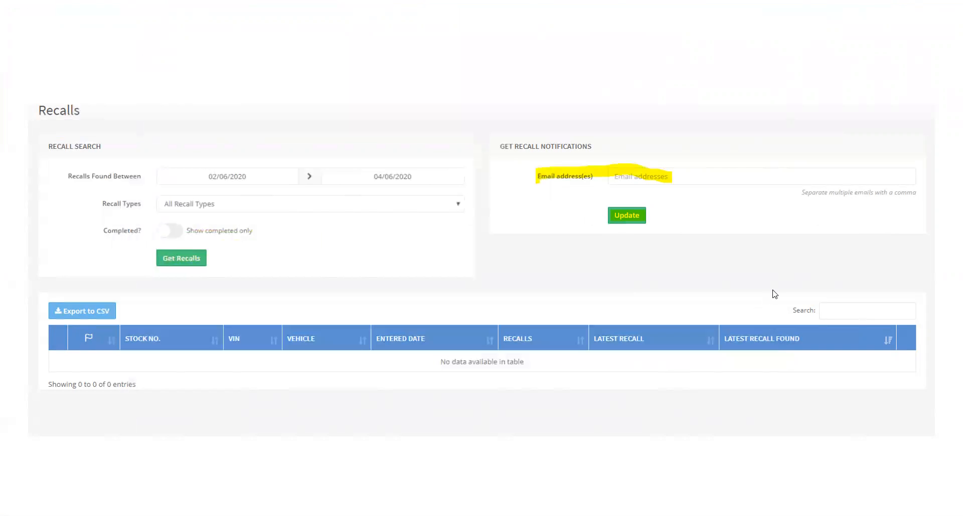
Step: Advance to the populated recall results table with vehicles, recall counts and dates
left_click(181, 259)
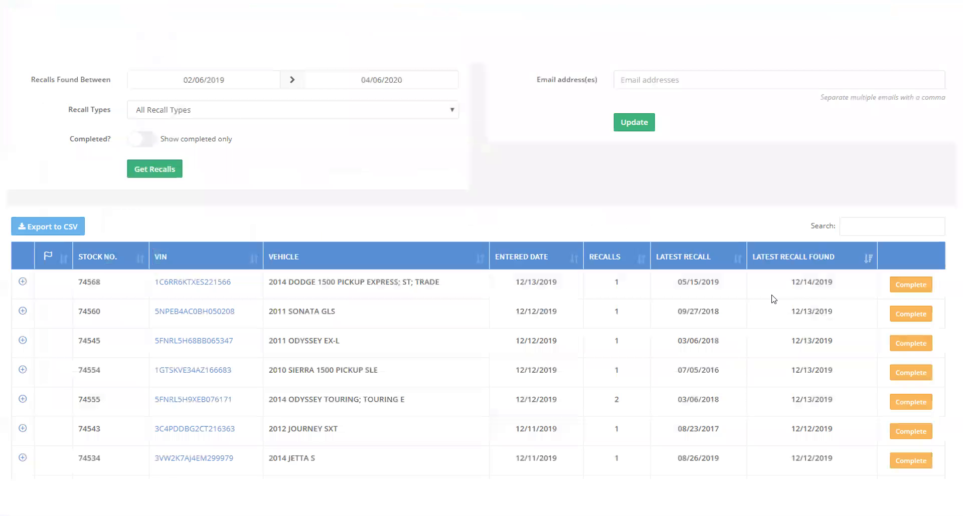
mouse_move(767, 80)
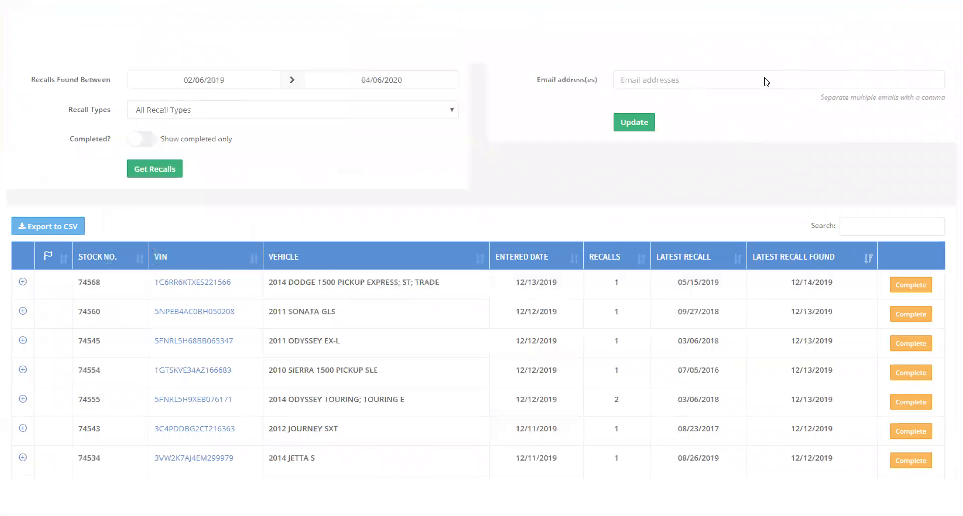
mouse_move(701, 312)
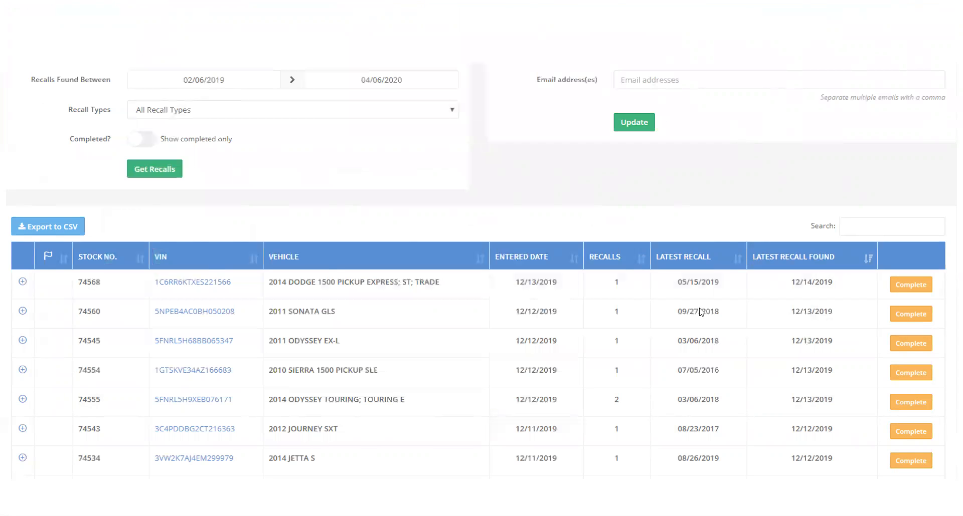
mouse_move(681, 264)
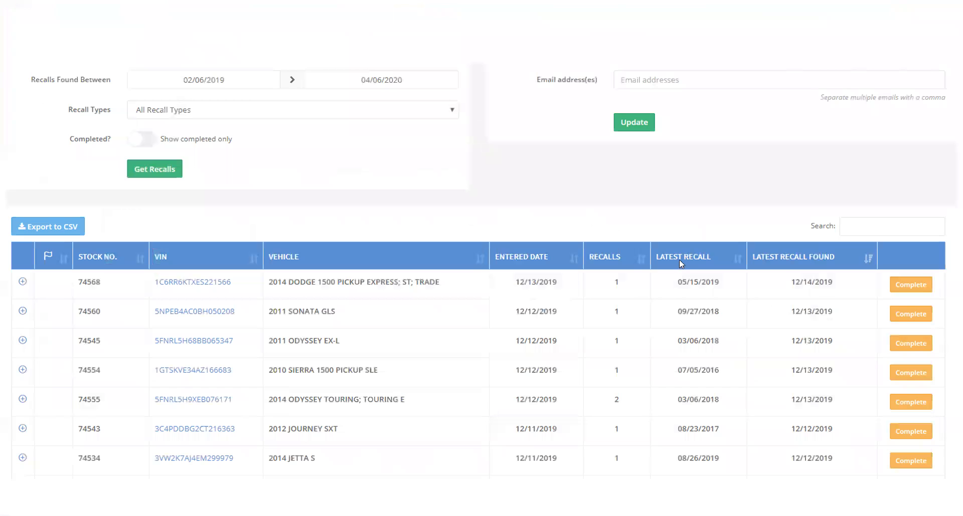
mouse_move(784, 273)
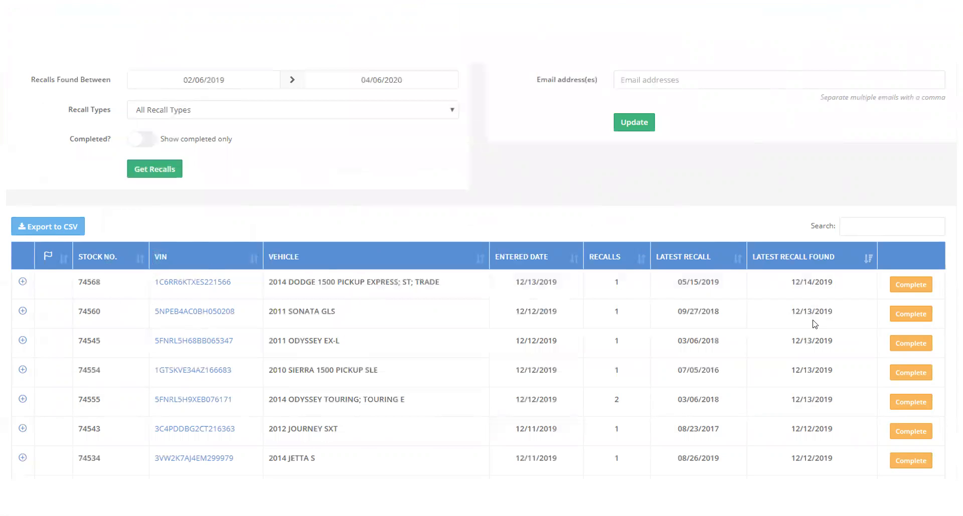
mouse_move(206, 310)
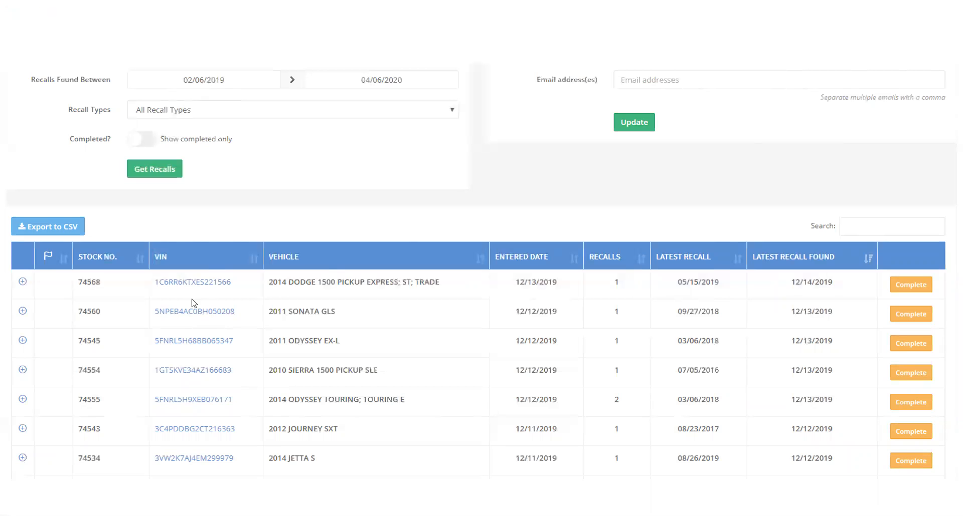
mouse_move(405, 298)
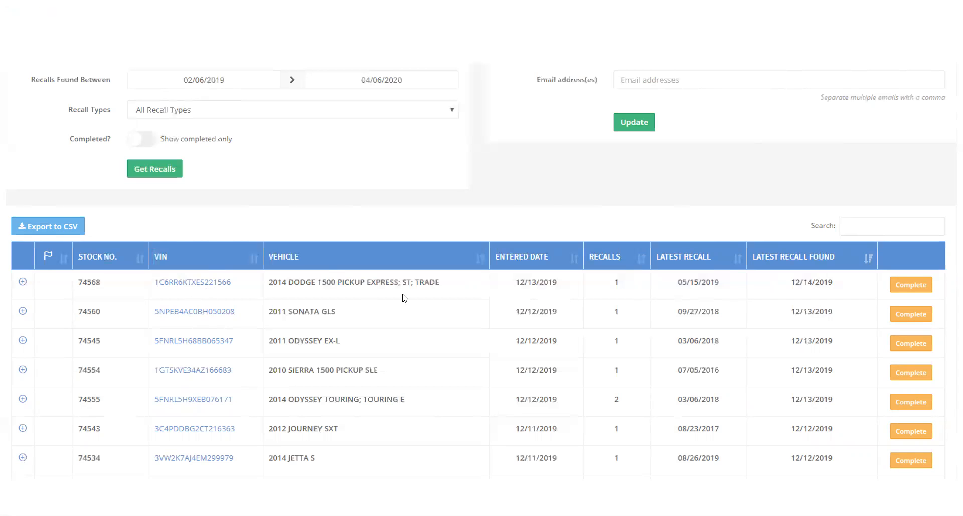
mouse_move(910, 284)
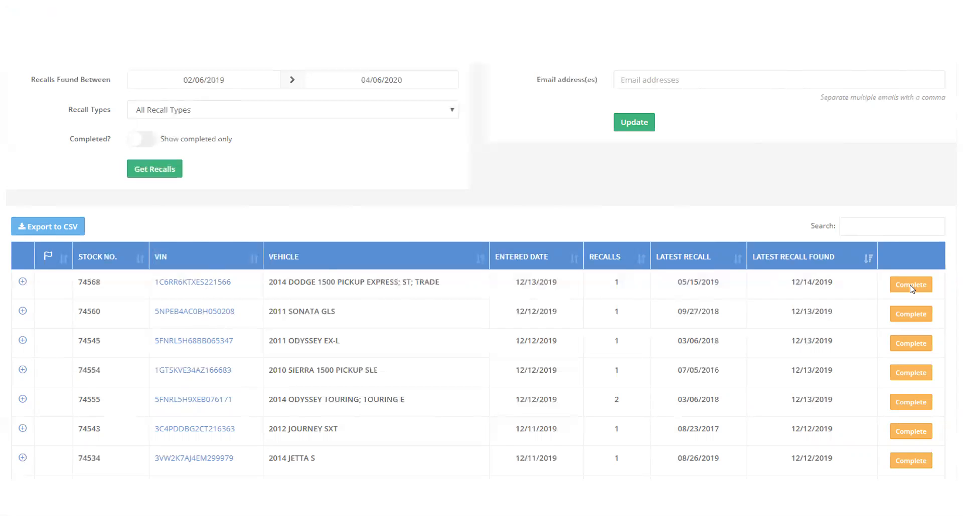
Step: Expand the first vehicle's recall to show its campaign, date, NHTSA number and tailgate latch description
left_click(23, 279)
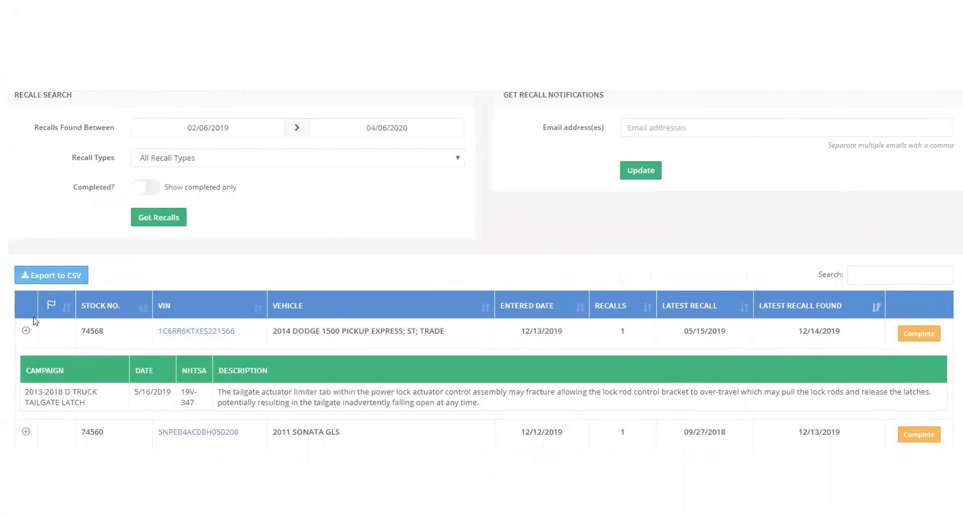
mouse_move(646, 417)
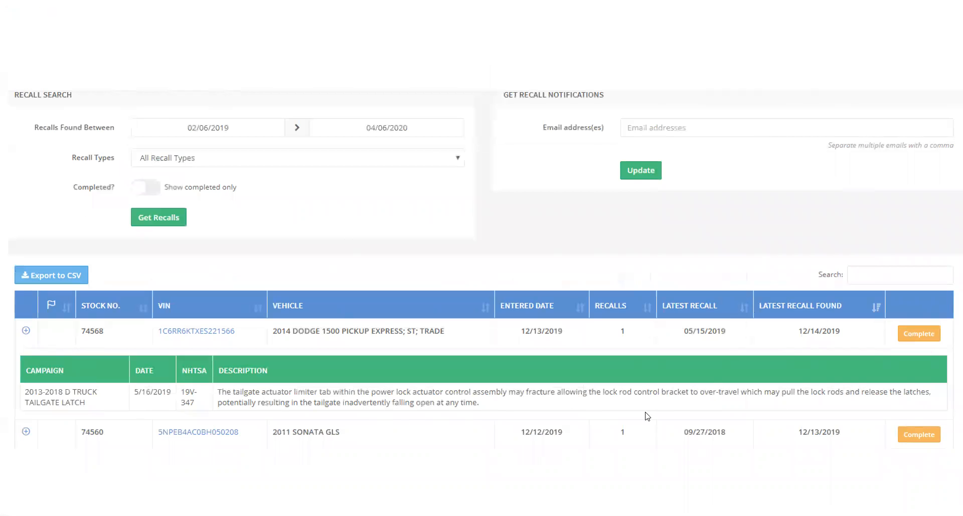
mouse_move(650, 408)
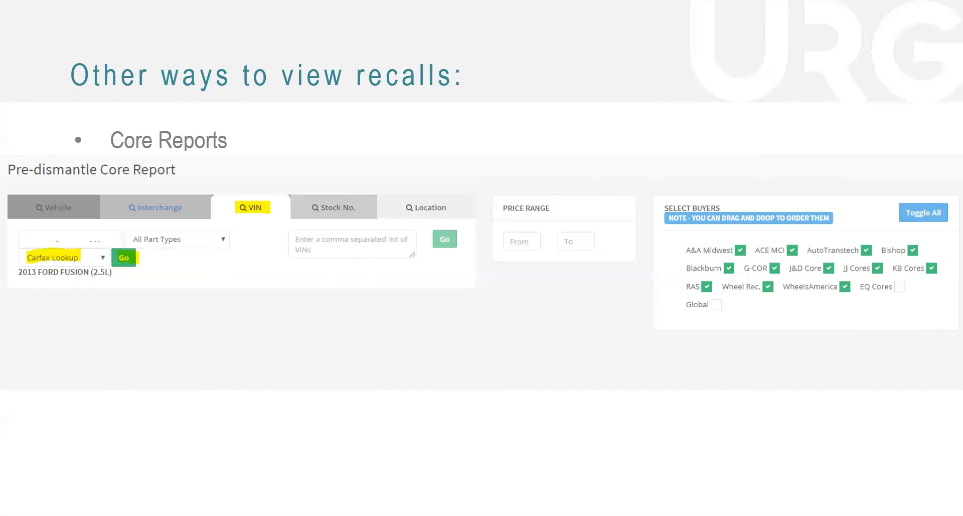
mouse_move(252, 207)
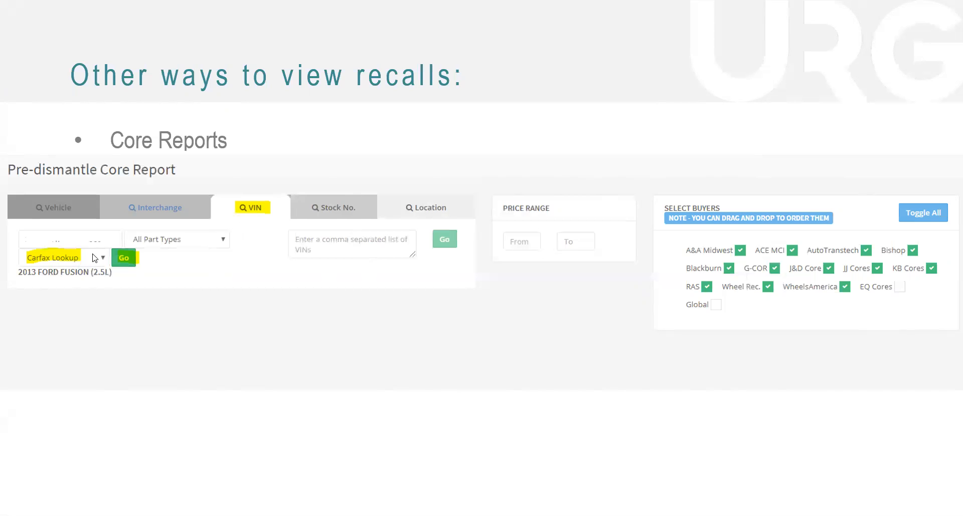
mouse_move(93, 250)
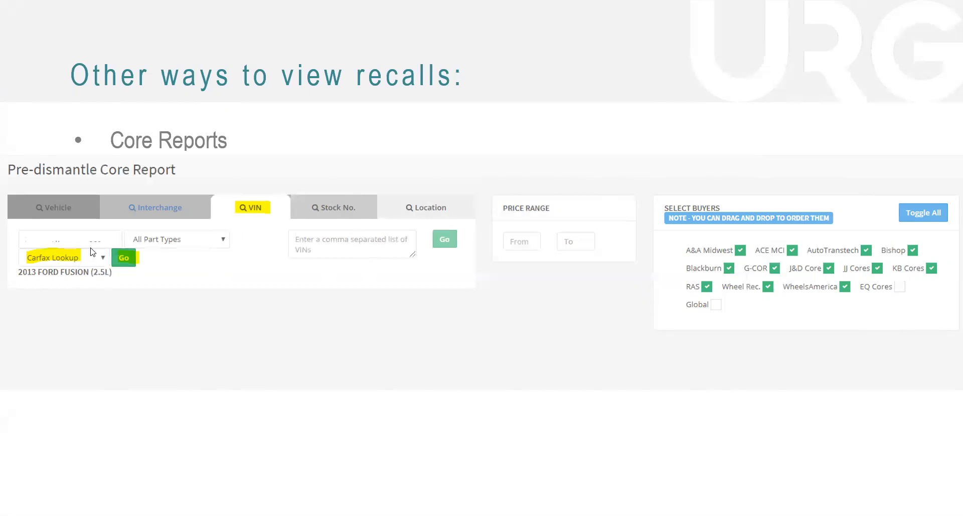
mouse_move(102, 242)
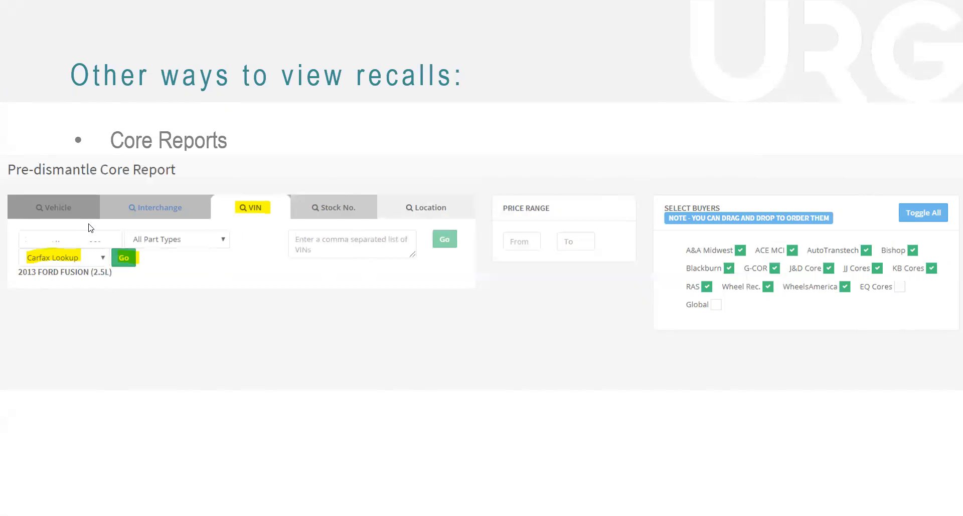
Step: Advance to the Core Reports slide showing Carfax Lookup's 'Recall Information Found' message
scroll("down", 3)
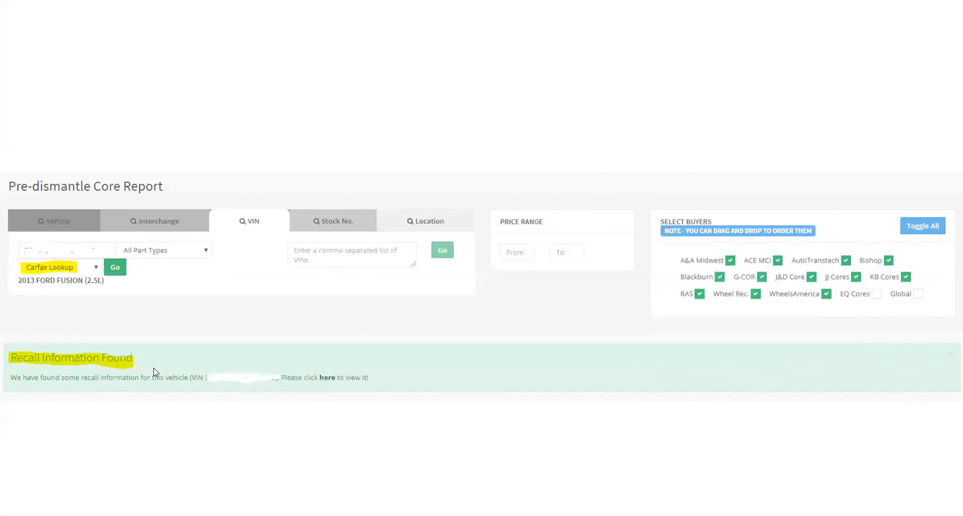
mouse_move(202, 375)
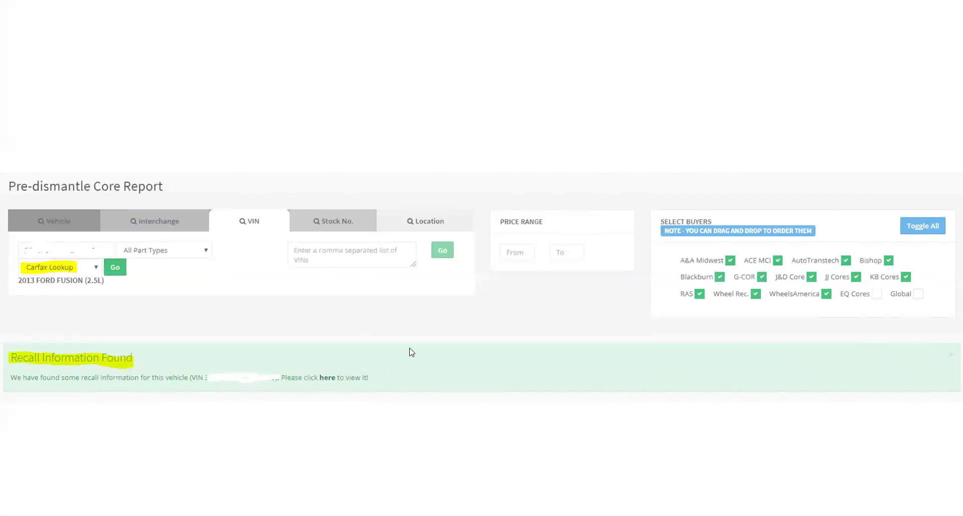
Step: Advance to the NSVRP table listing the transmission linkage and front seat belt recalls
left_click(327, 377)
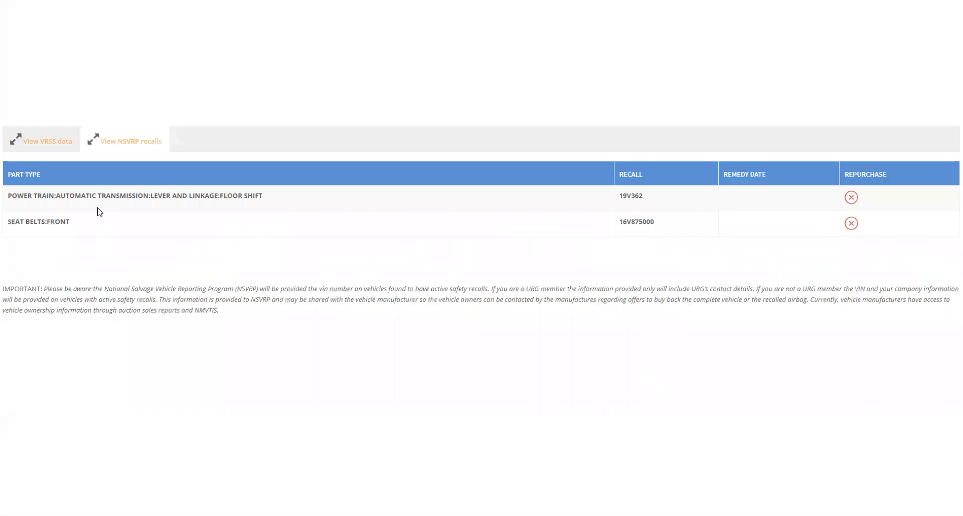
mouse_move(197, 204)
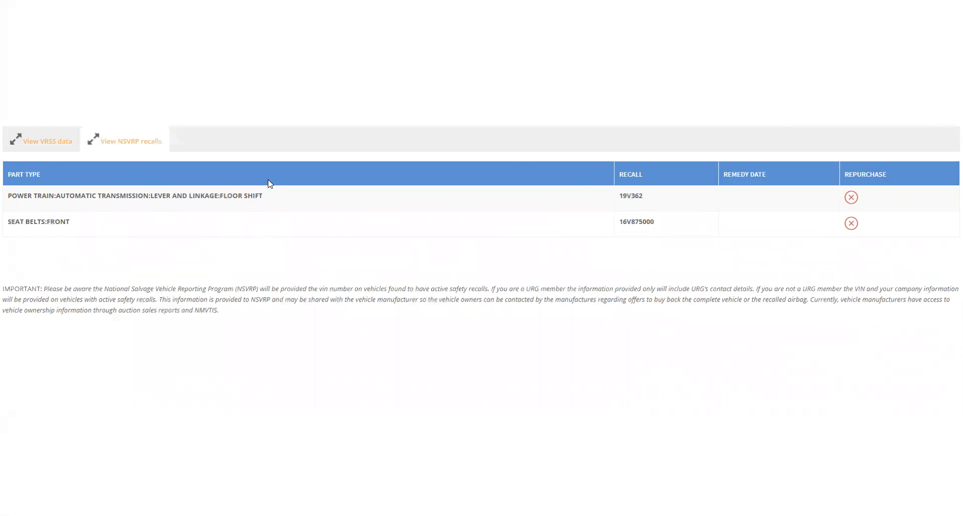
mouse_move(867, 183)
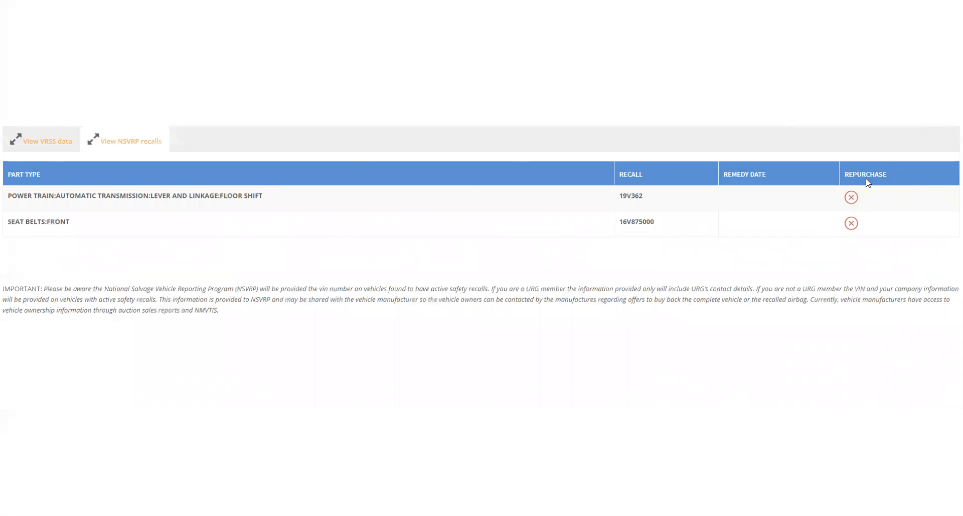
mouse_move(861, 214)
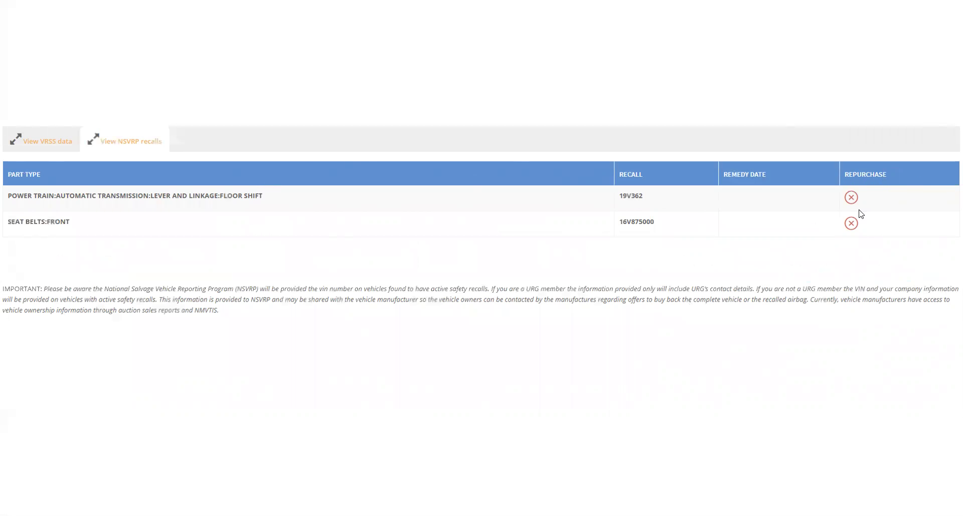
mouse_move(887, 277)
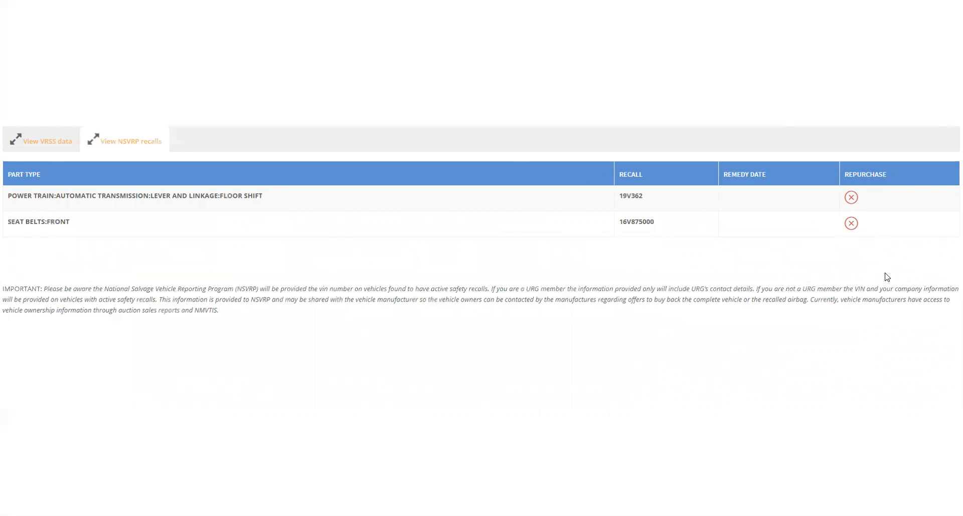
mouse_move(923, 205)
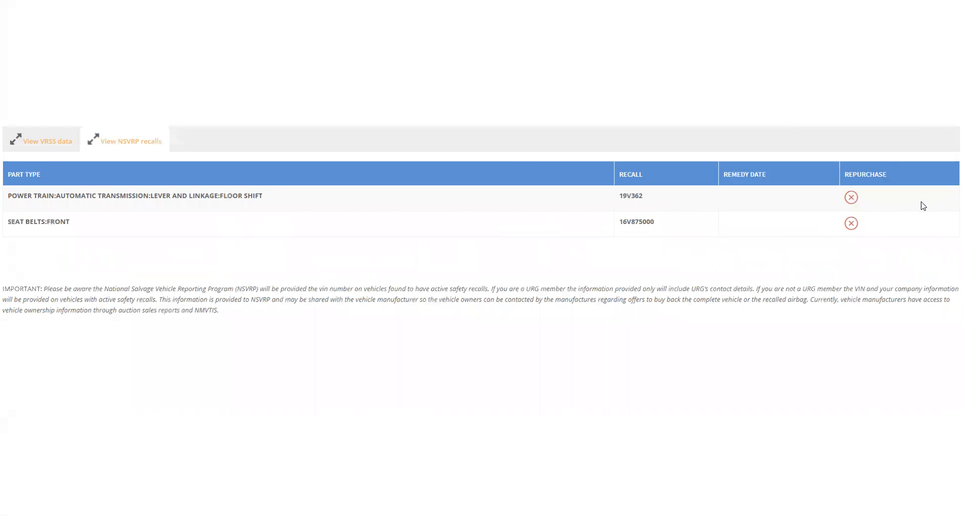
mouse_move(818, 309)
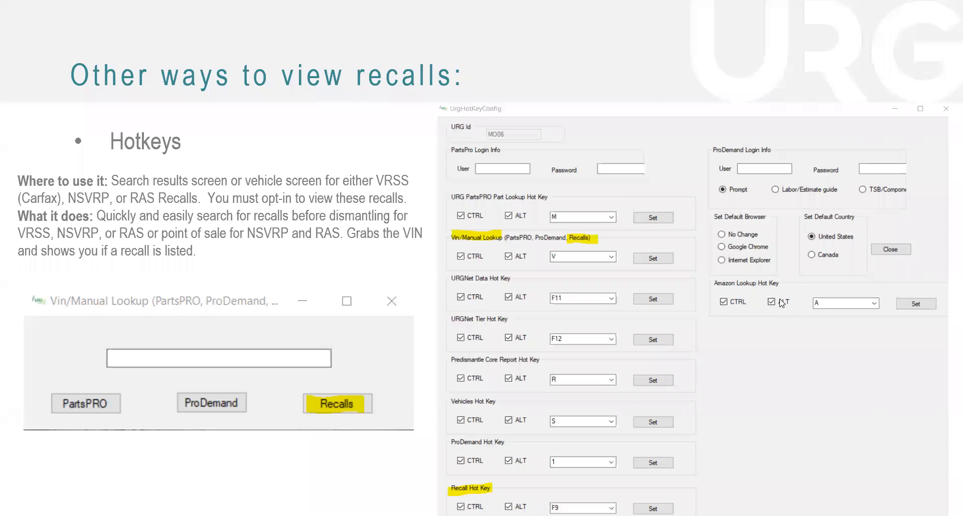
mouse_move(557, 288)
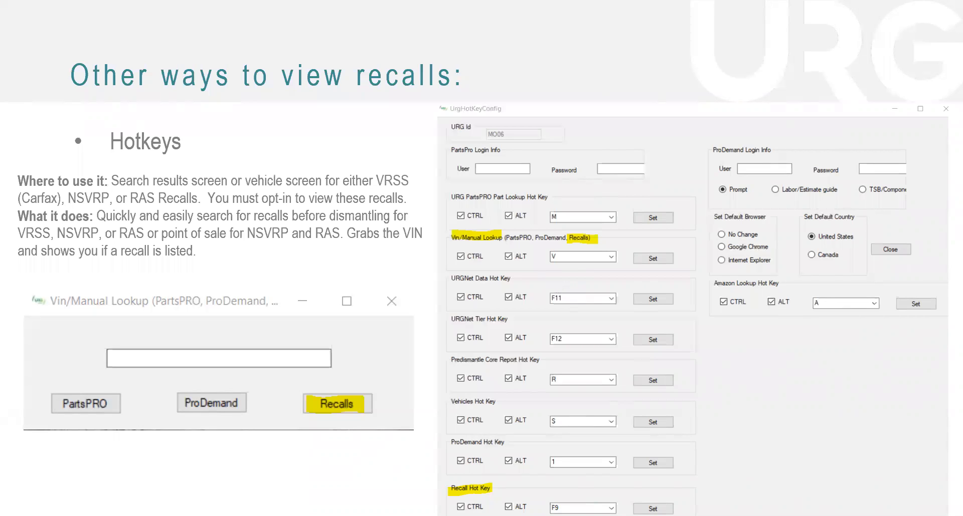
mouse_move(732, 437)
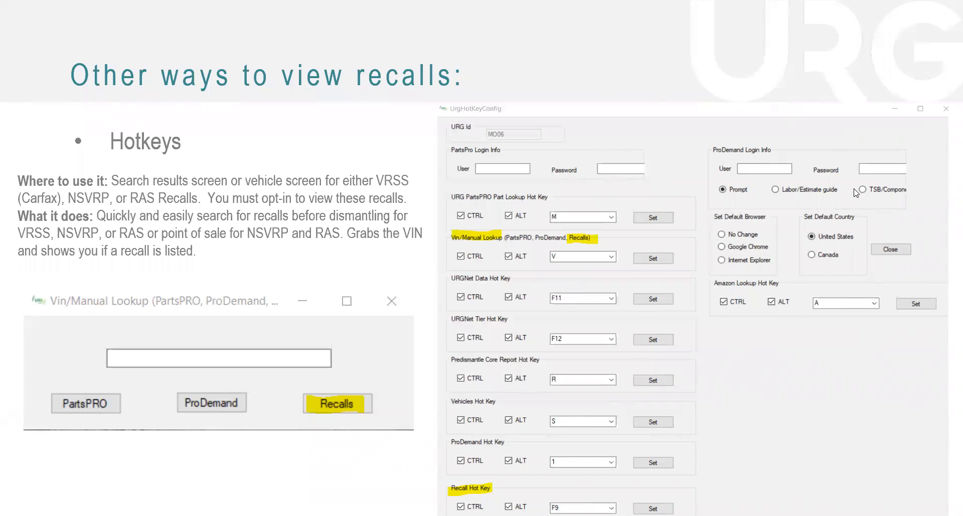
mouse_move(456, 265)
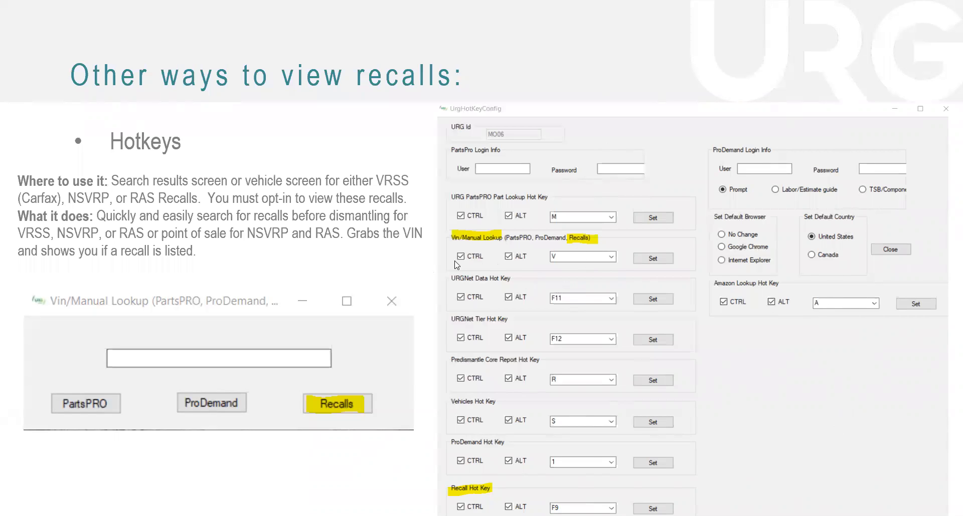
mouse_move(483, 254)
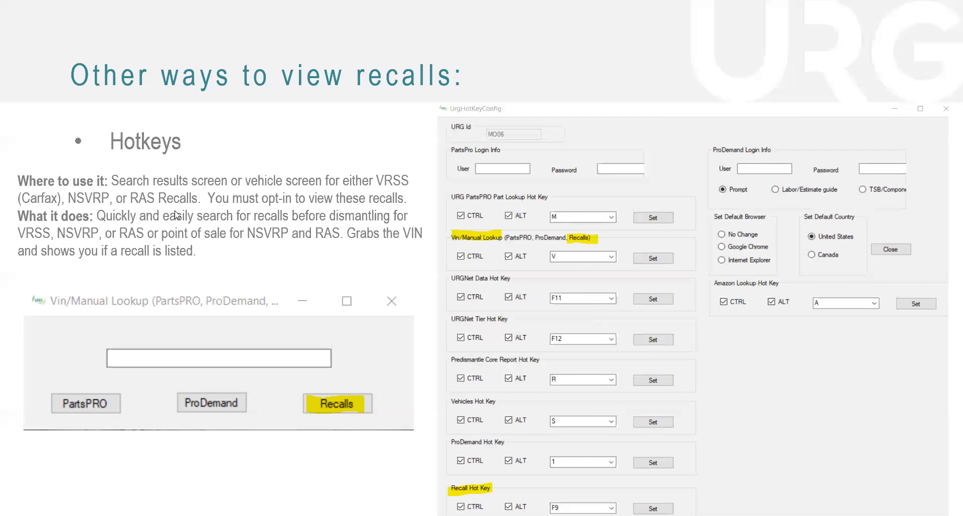
mouse_move(130, 193)
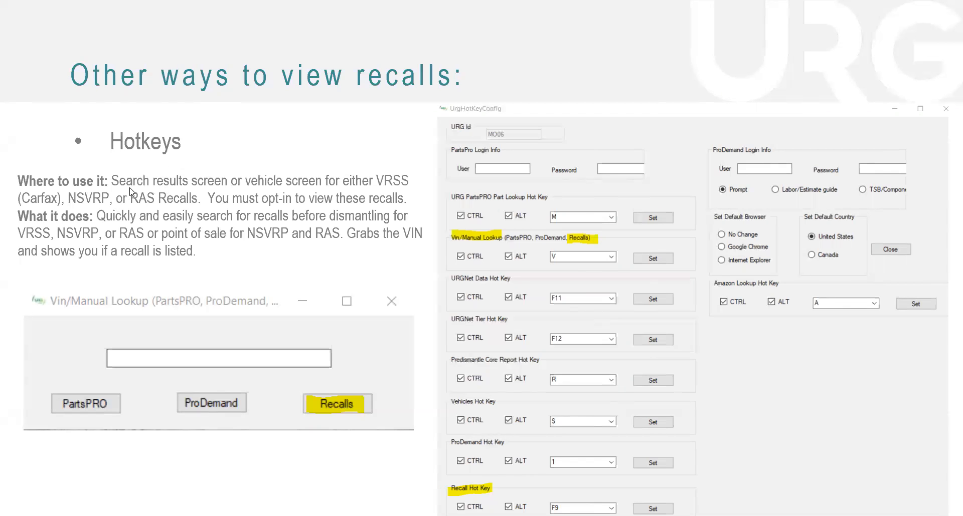